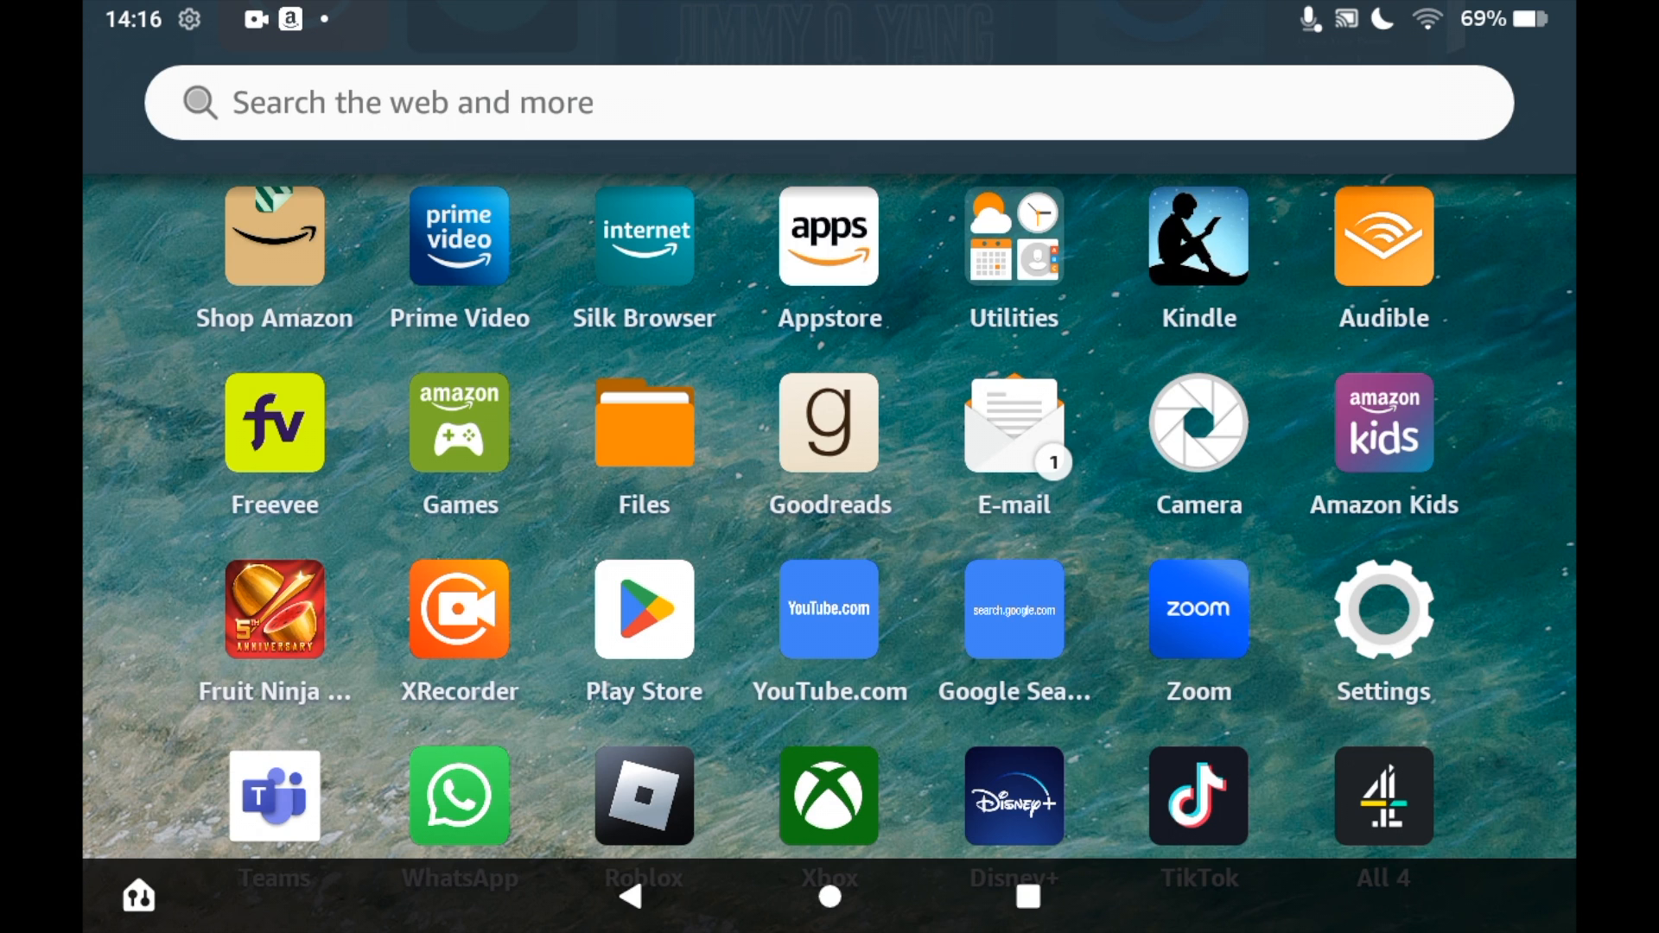
# - Launch the Amazon Appstore from the Fire tablet home screen
pyautogui.click(828, 235)
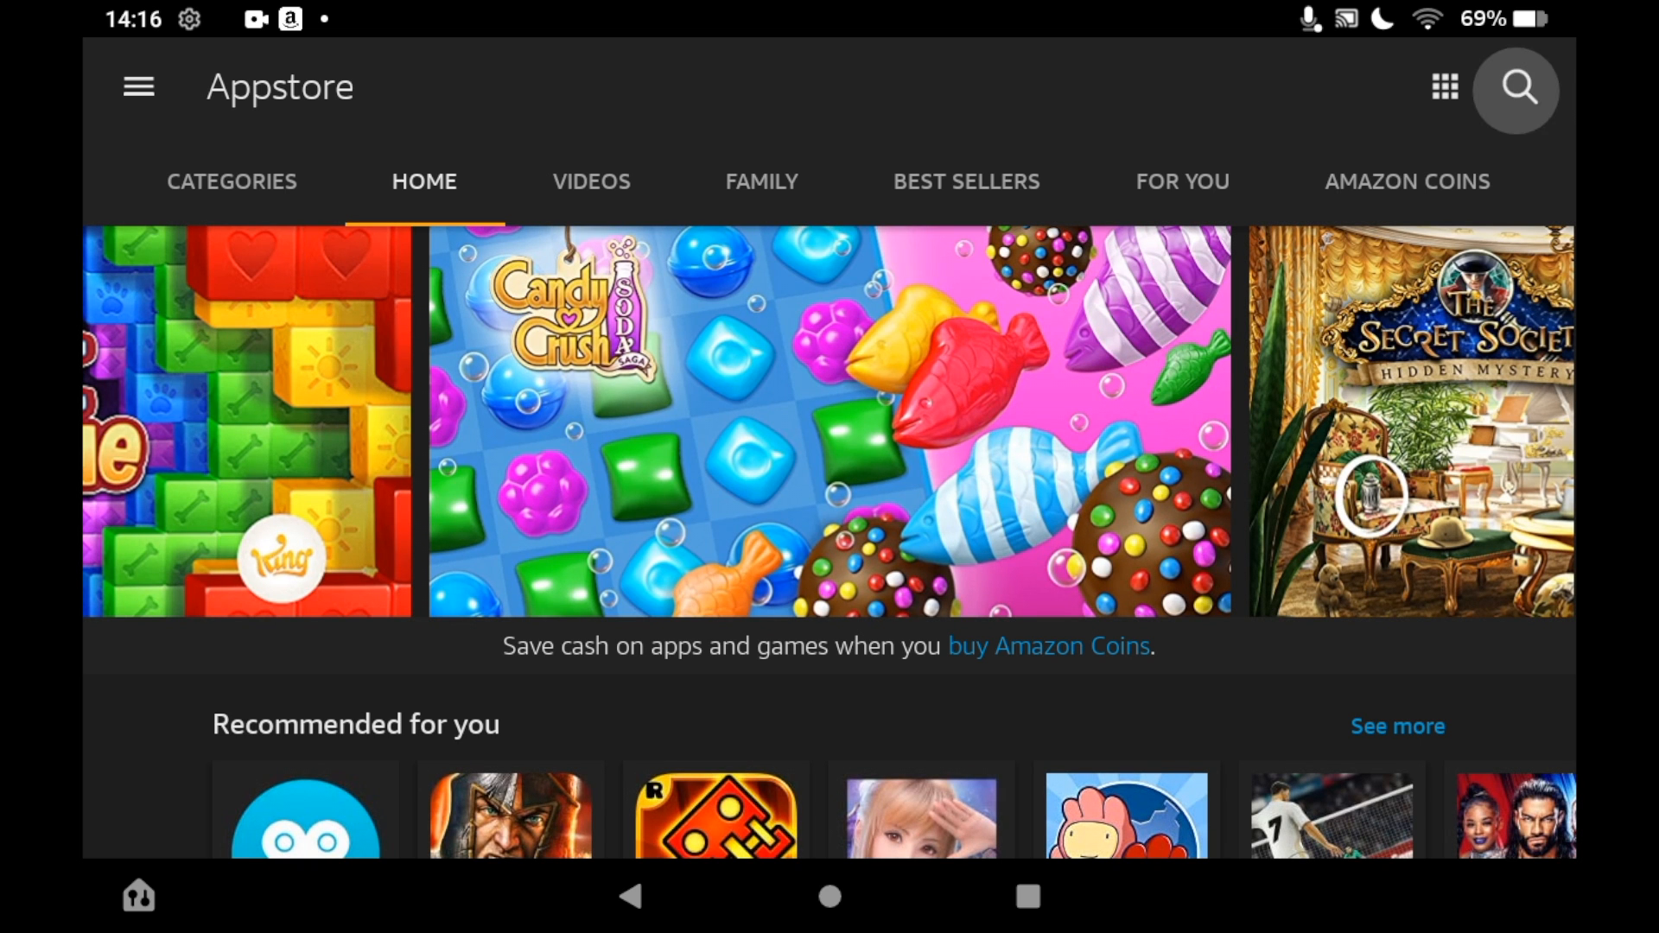
# - Search the store for 'crossy road' and go to the Crossy Road listing
pyautogui.click(1516, 88)
pyautogui.write('crossy roa')
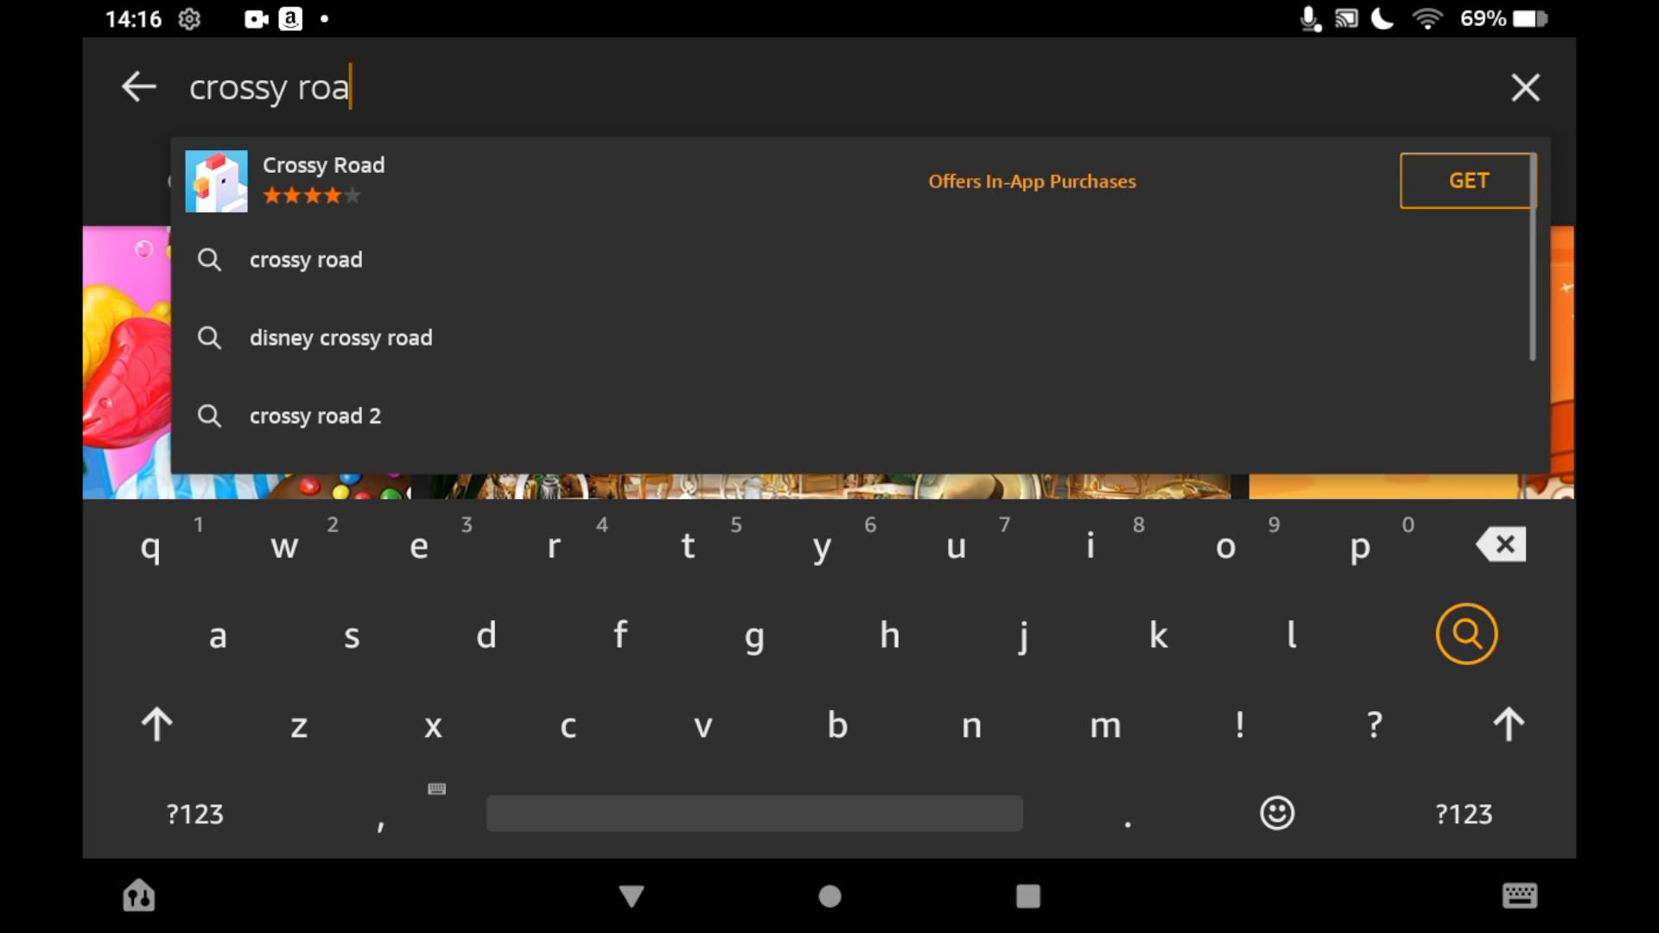
pyautogui.write('d')
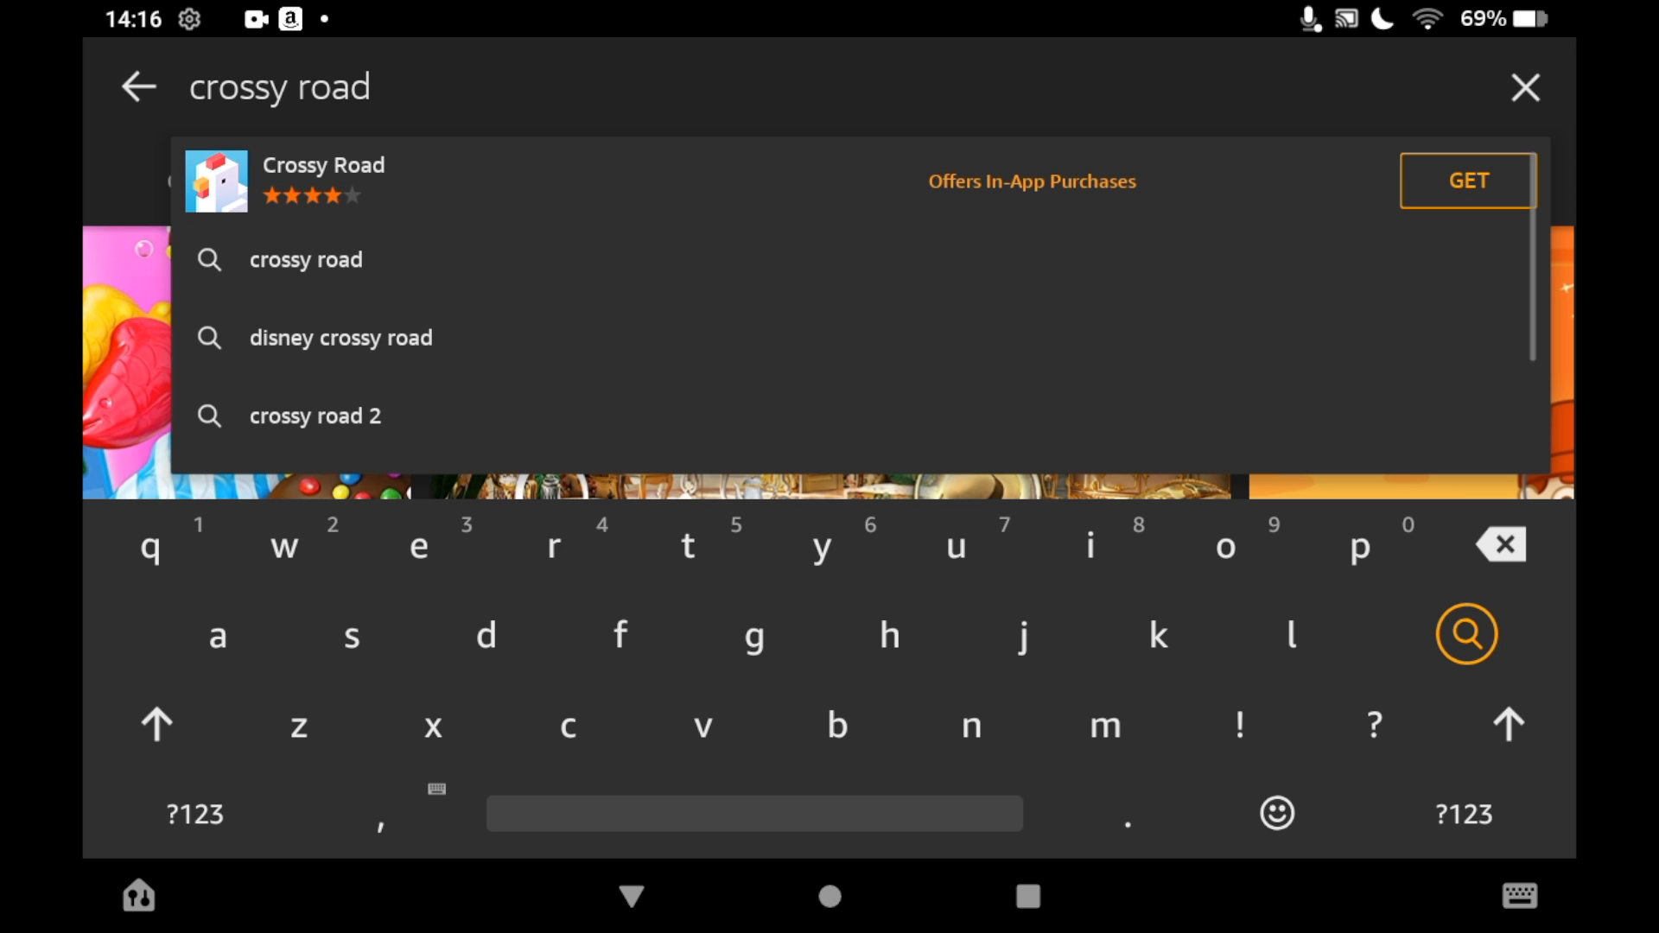
pyautogui.click(324, 181)
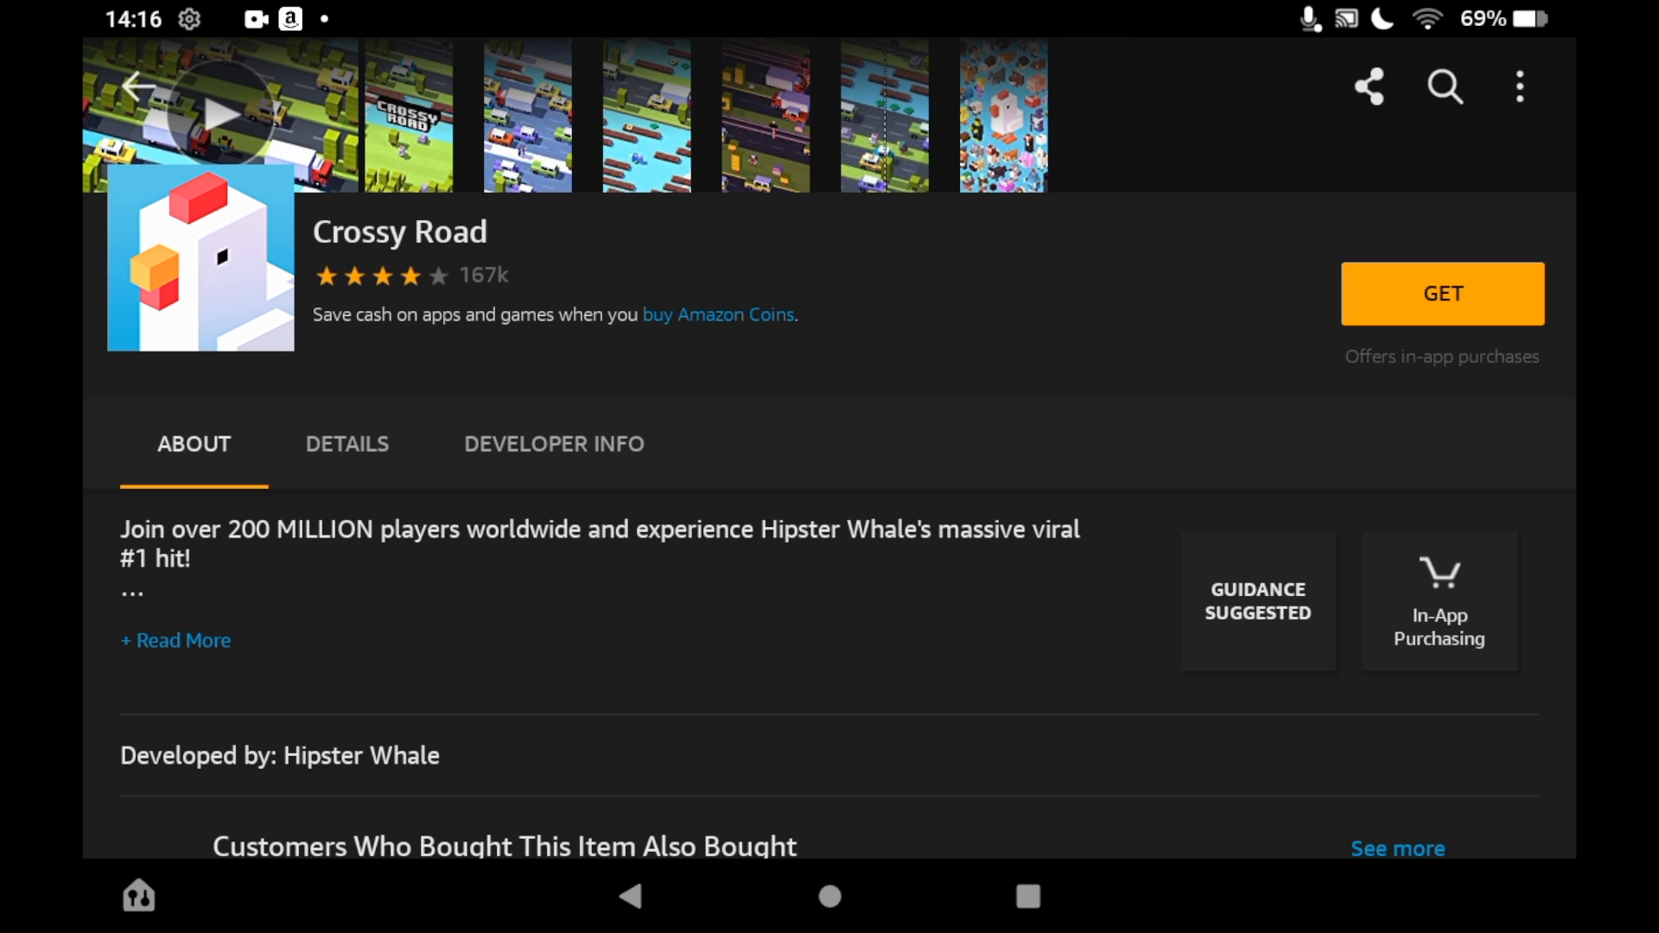
# - Request Crossy Road with GET so the free download prompt with permissions appears
pyautogui.click(1441, 294)
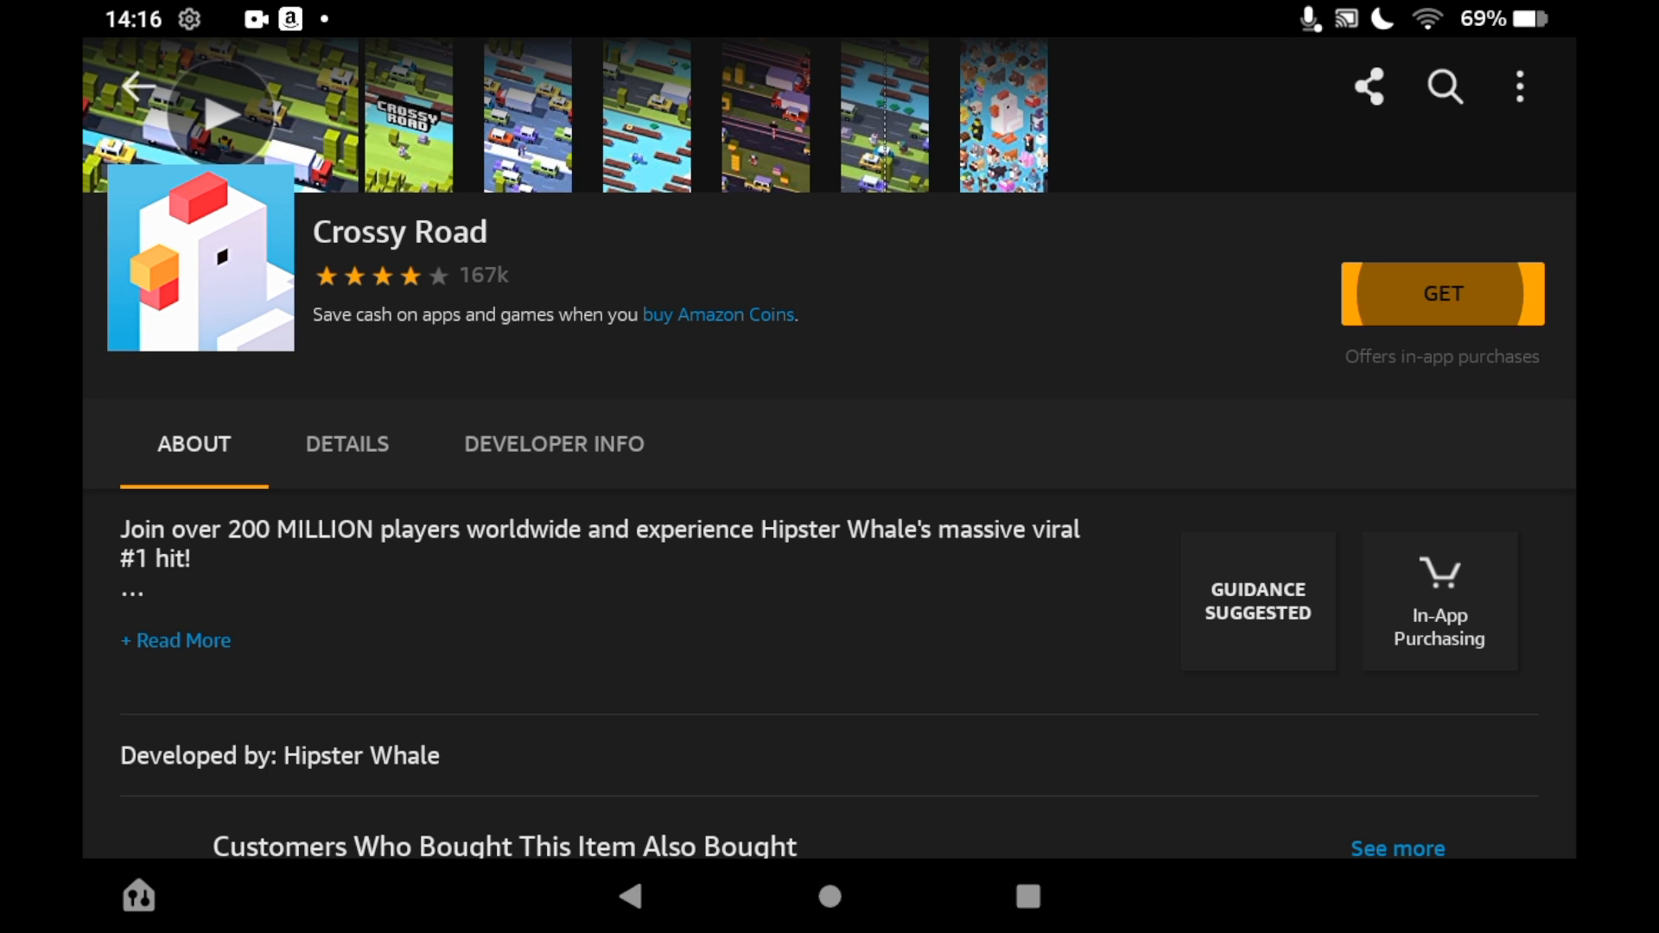
pyautogui.click(1441, 294)
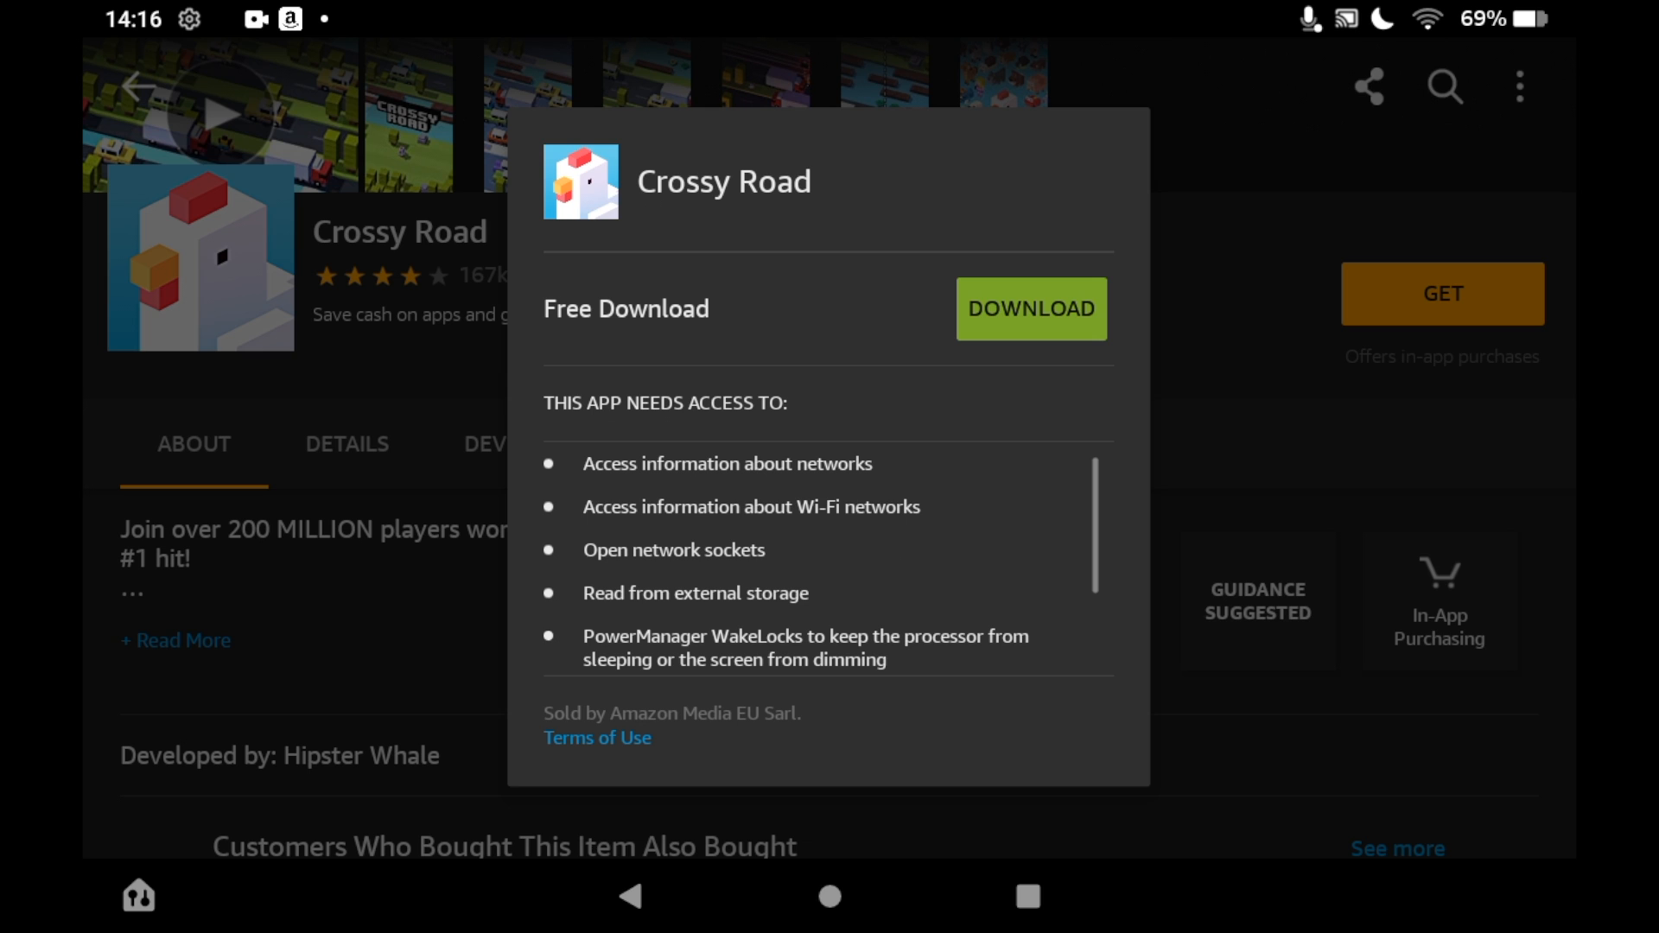
# - Confirm the download, then launch the installed Crossy Road from the home screen
pyautogui.click(1030, 307)
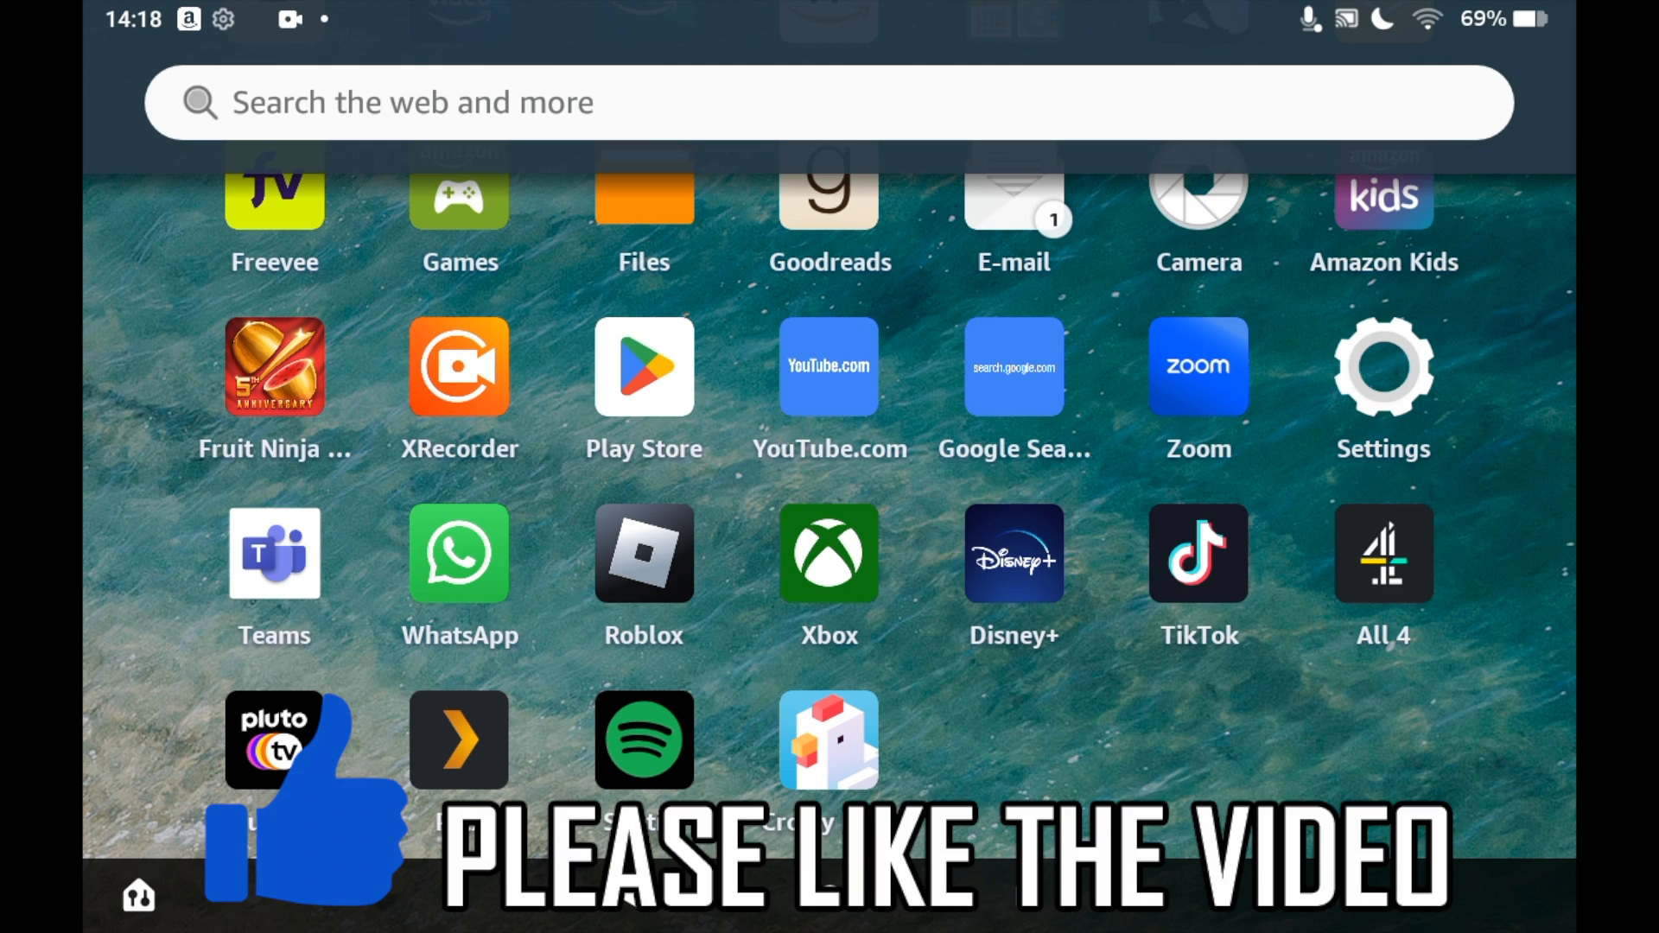
pyautogui.click(828, 738)
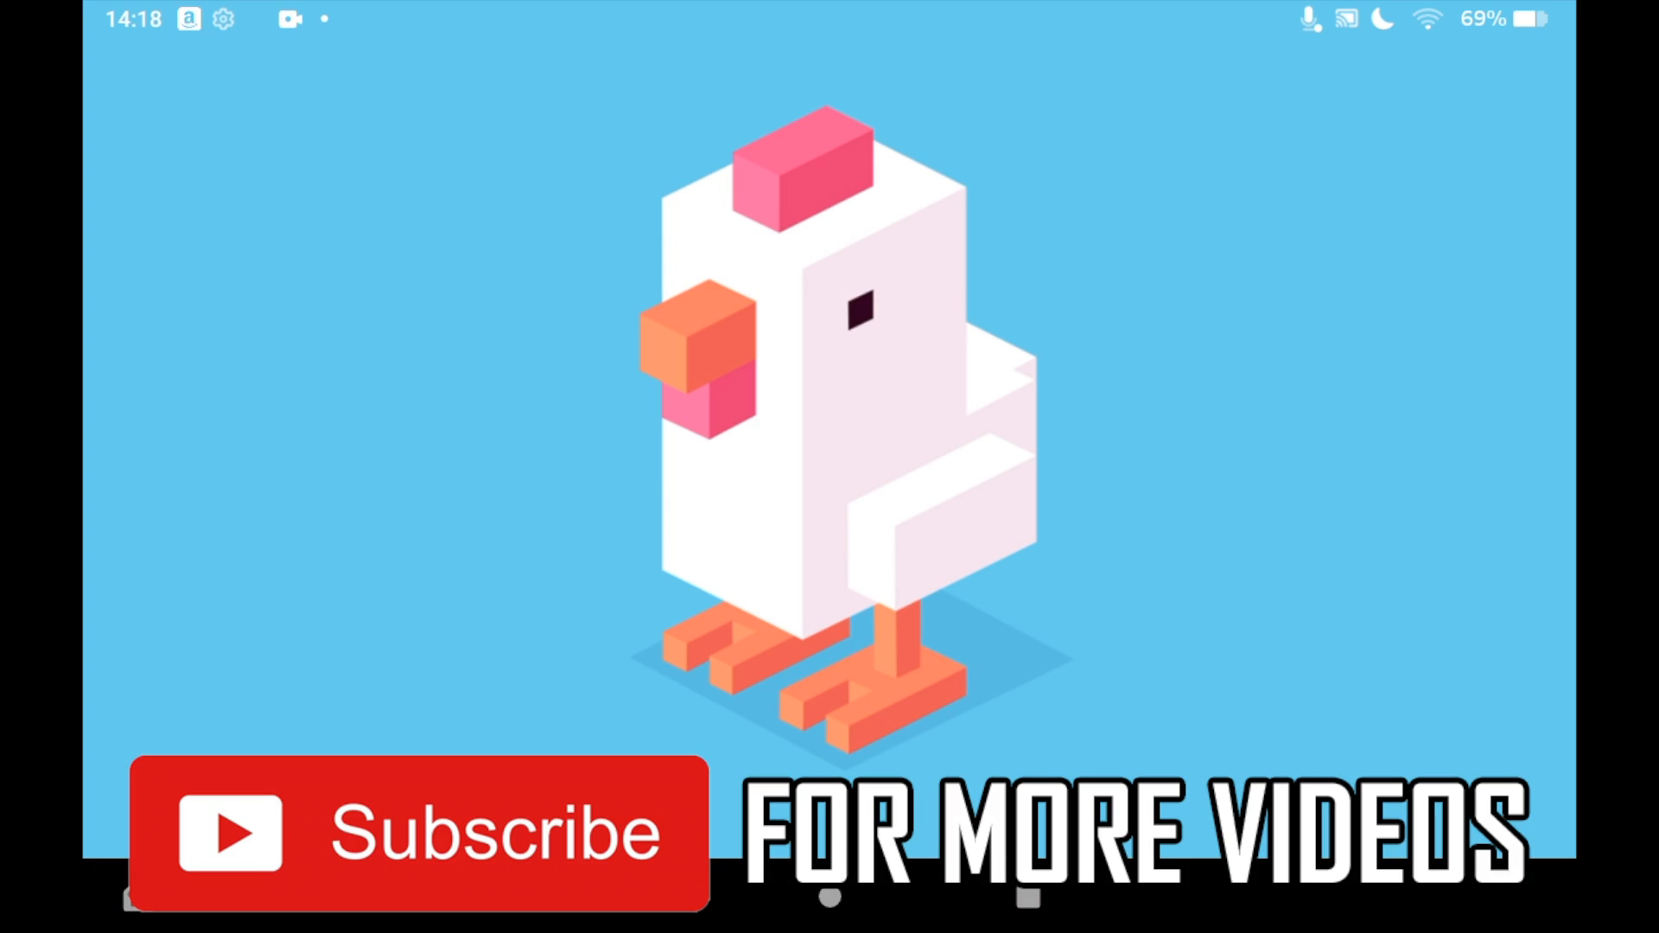